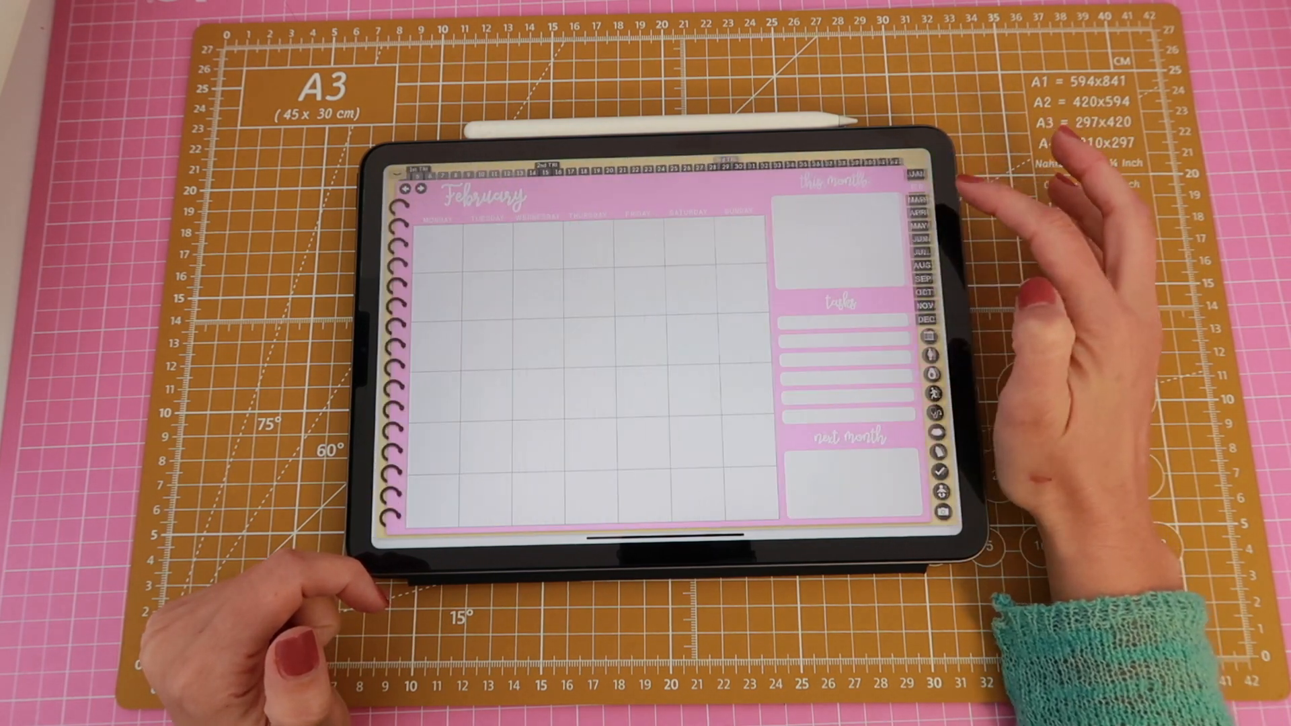
- Jump from the February page to the September calendar page via the month tabs
{"action": "left_click", "coordinate": [937, 206]}
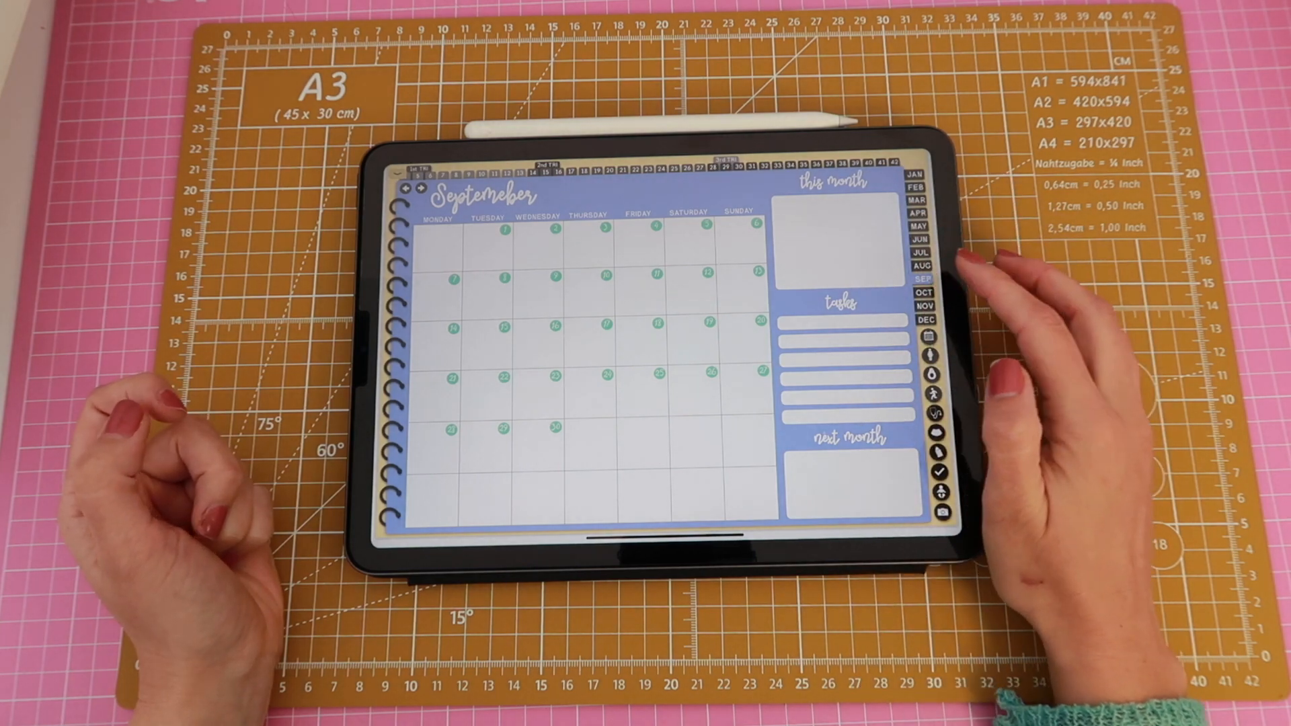
{"action": "left_click", "coordinate": [923, 265]}
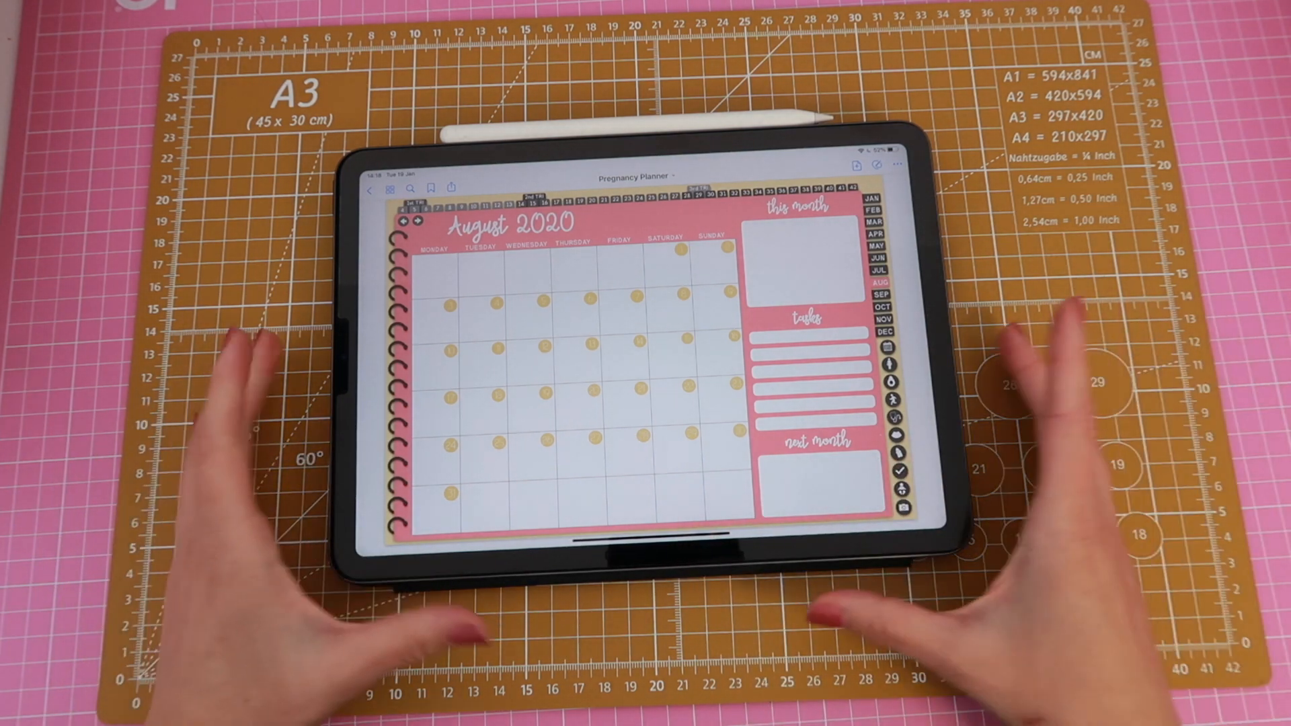
- Swipe left to reach the August 2020 page of the Pregnancy Planner
{"action": "scroll", "scroll_direction": "left", "scroll_amount": 3}
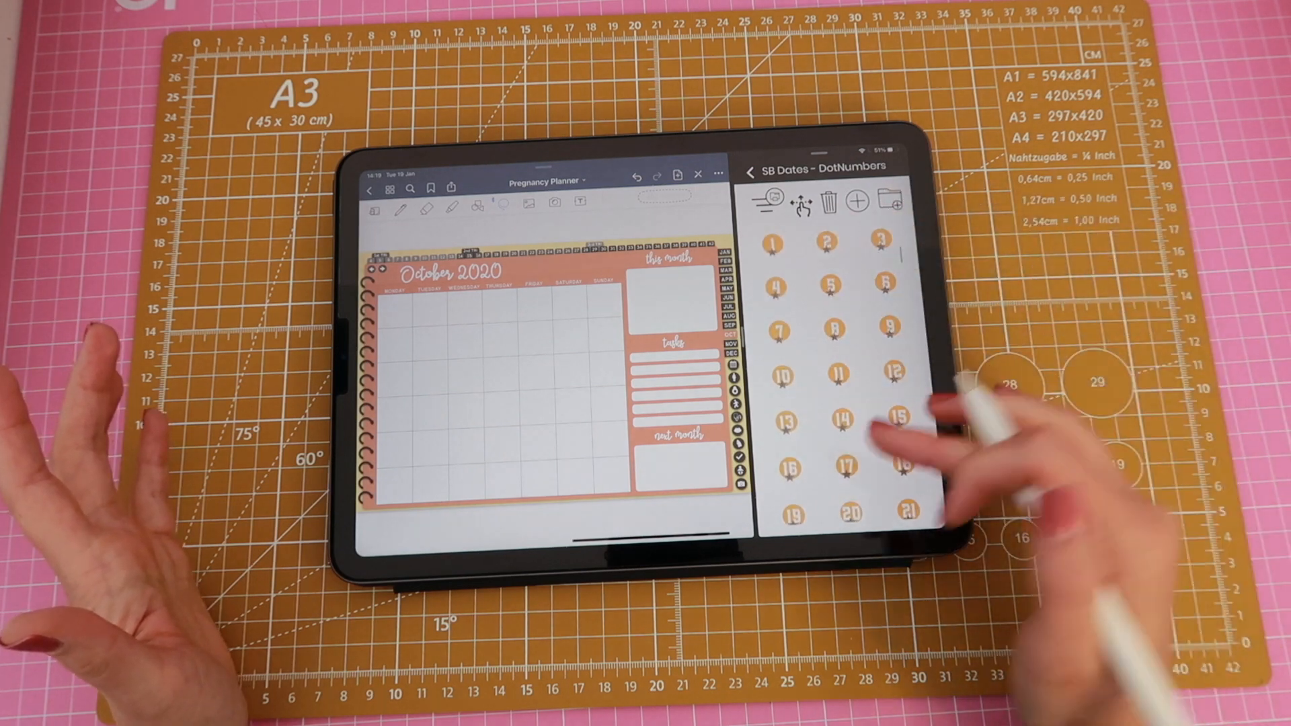
- Browse down through the SB Dates - DotNumbers sticker sets beside the October page
{"action": "scroll", "scroll_direction": "down", "scroll_amount": 3}
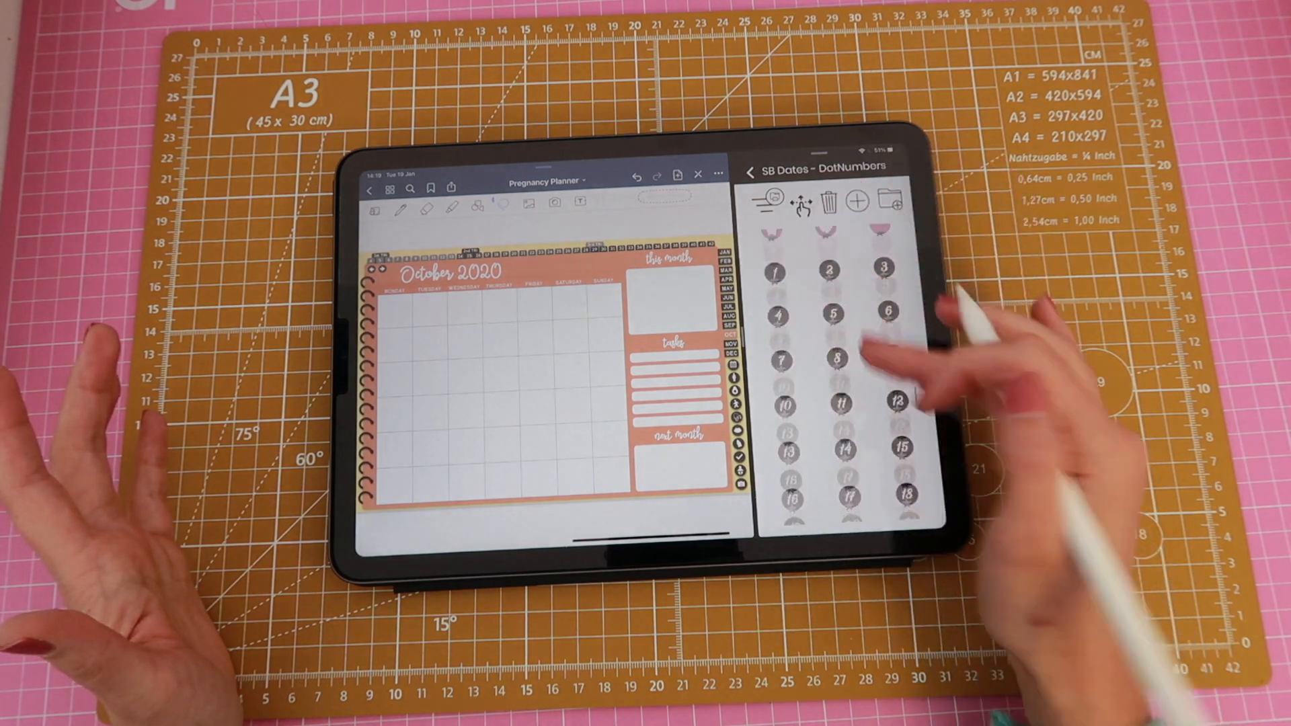
{"action": "scroll", "scroll_direction": "down", "scroll_amount": 3}
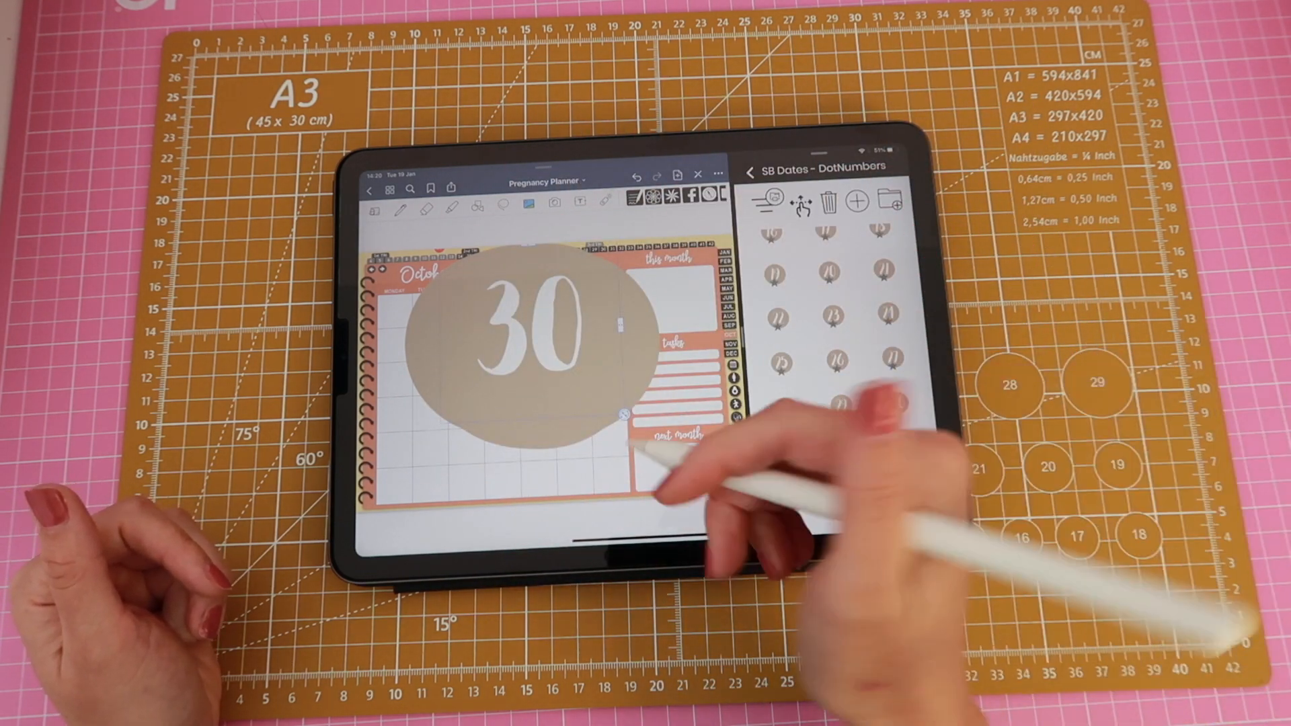
- Scroll the DotNumbers set further after placing the large 30 sticker on October
{"action": "scroll", "scroll_direction": "down", "scroll_amount": 3}
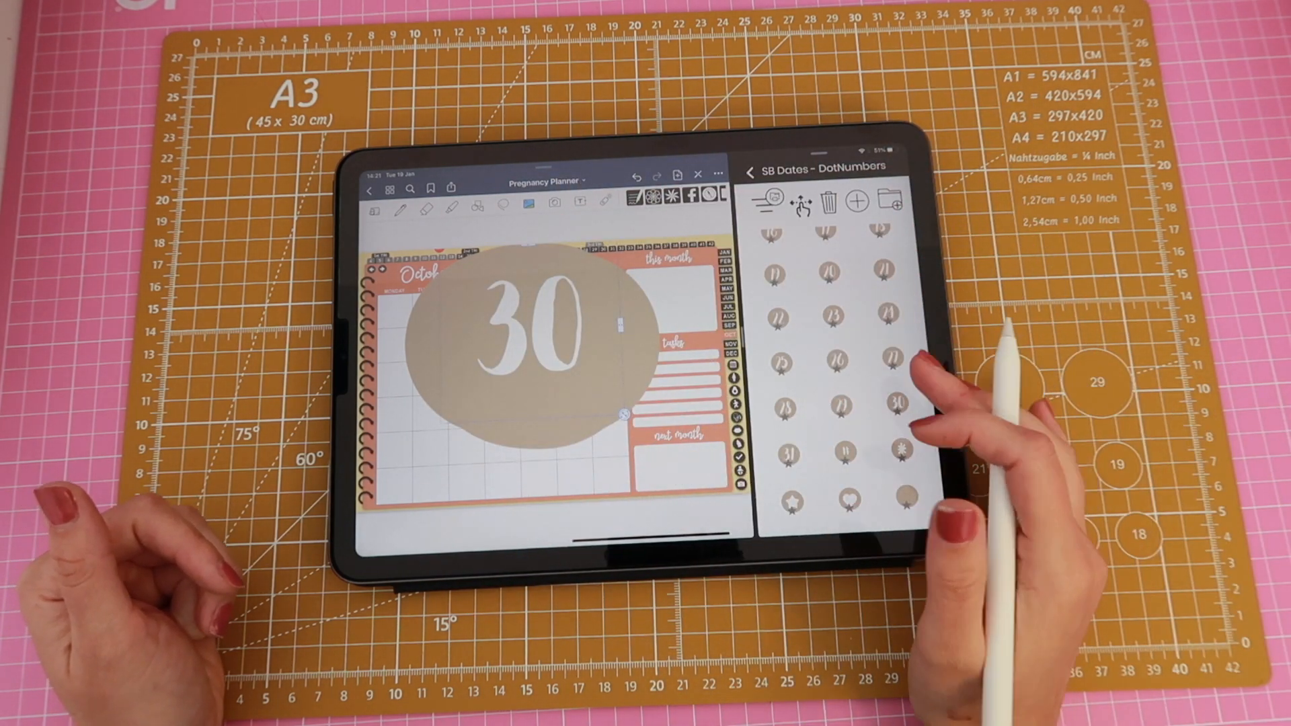
{"action": "mouse_move", "coordinate": [905, 395]}
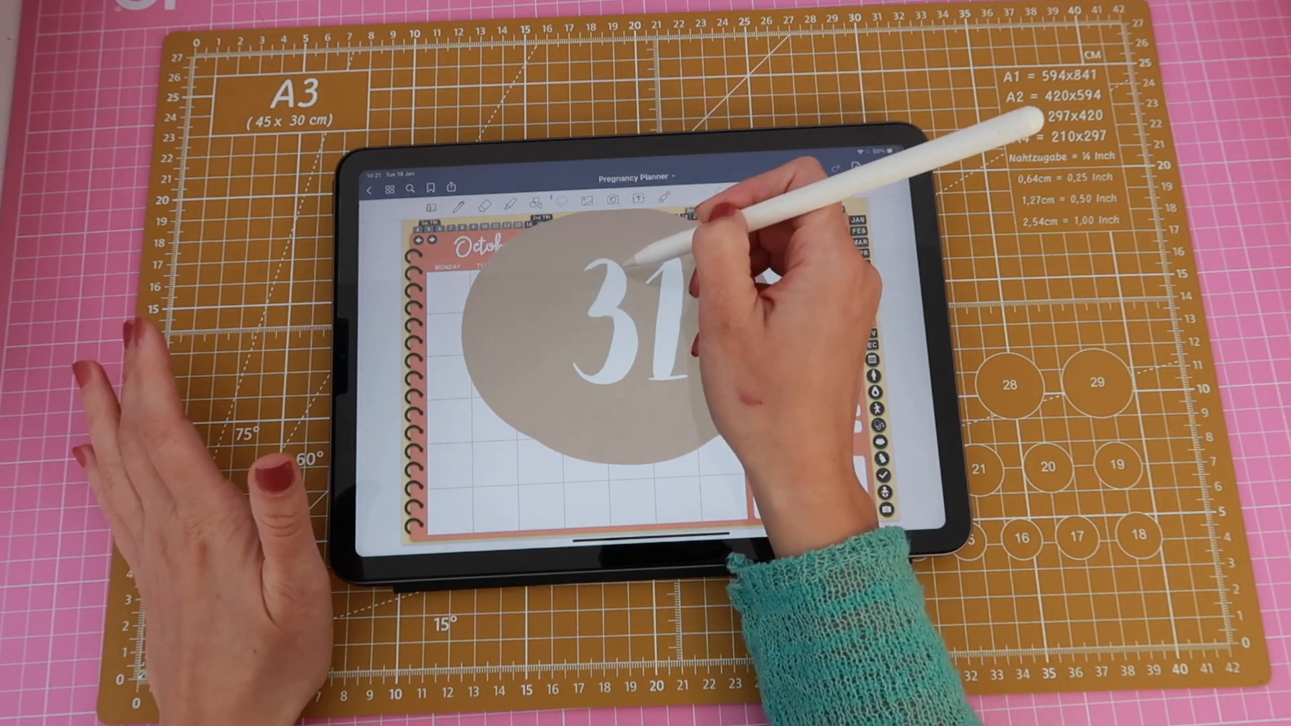
- Add the 31 number sticker to the October calendar page
{"action": "left_click", "coordinate": [542, 202]}
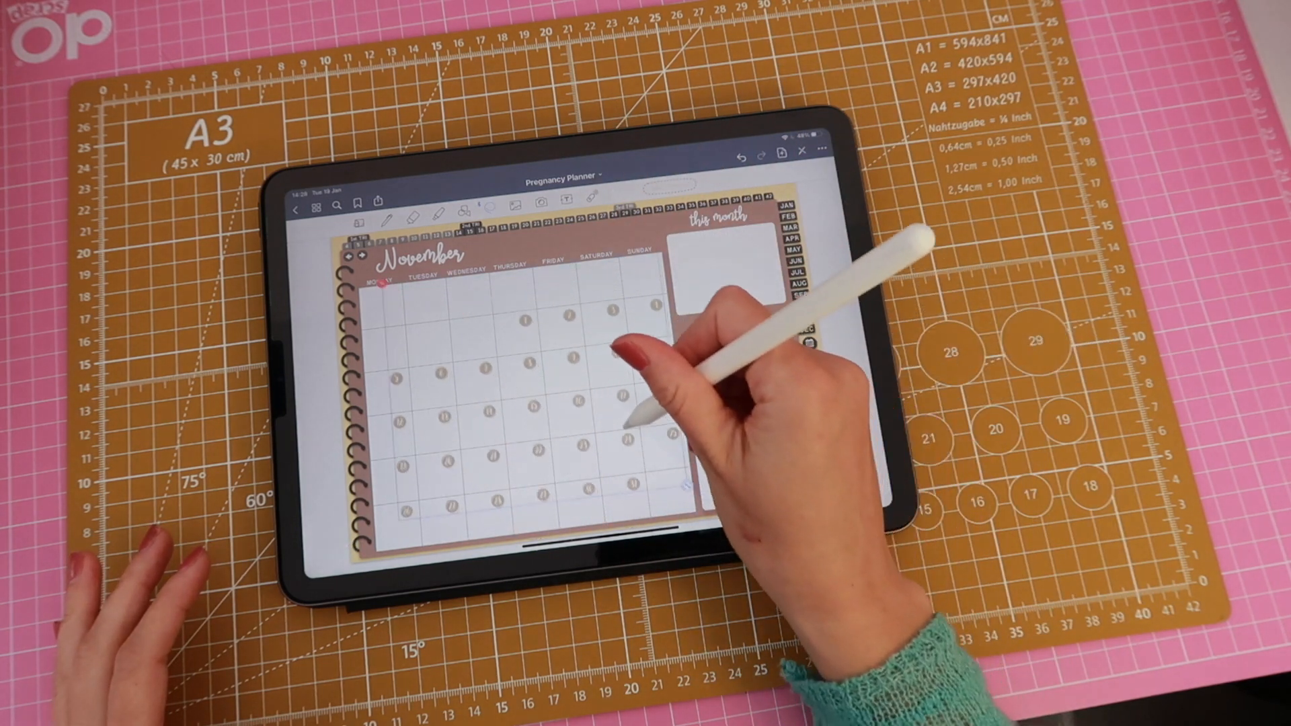
- Type the year 2020 beside the November month title
{"action": "type", "text": "2020"}
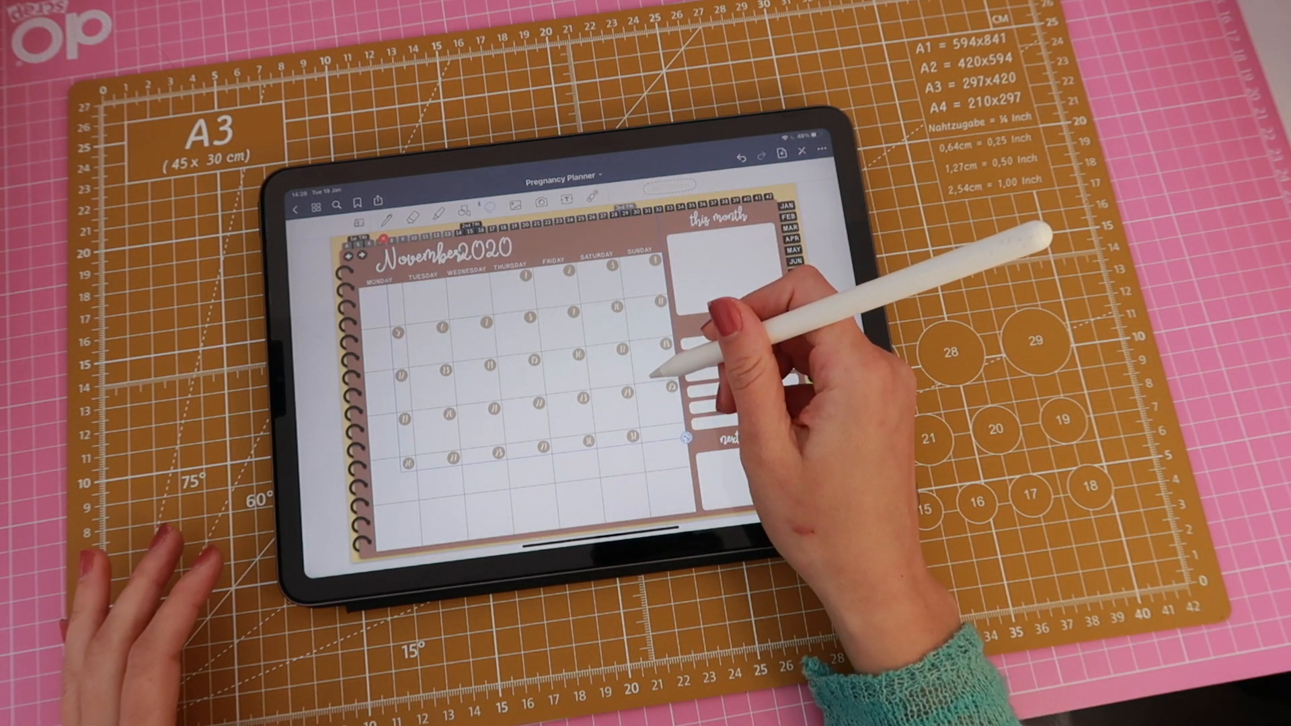